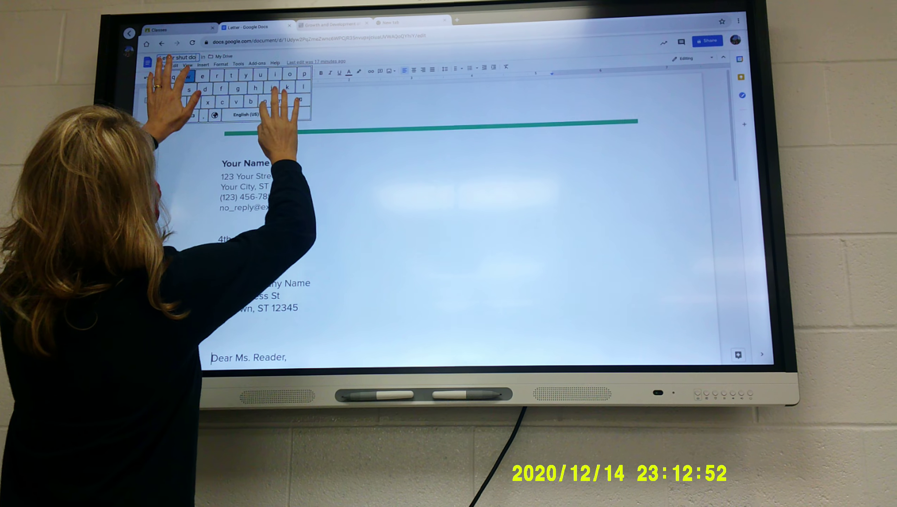
- Retitle the document 'Letter shut down your screen'
type("down your screen")
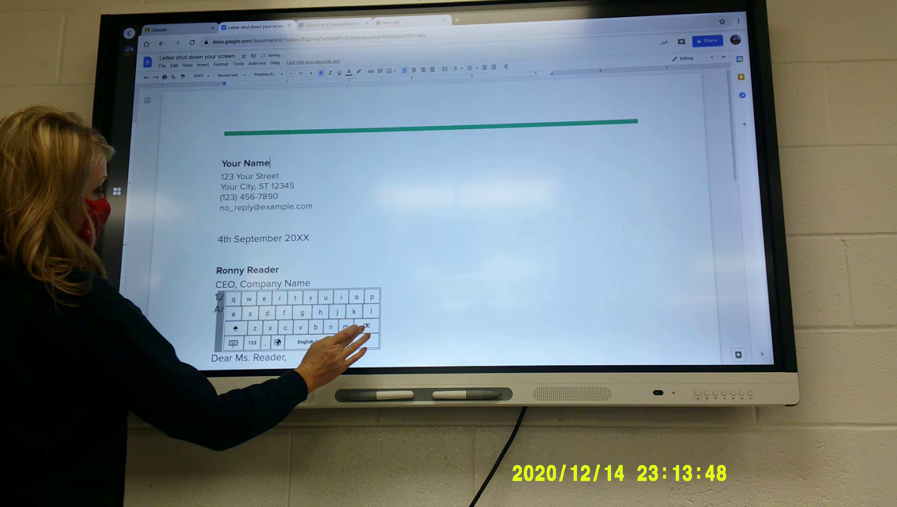
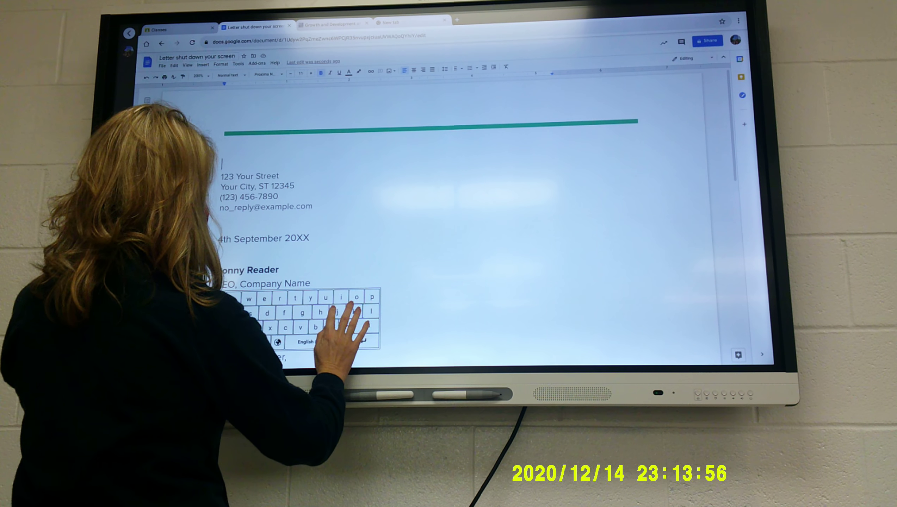
type("john")
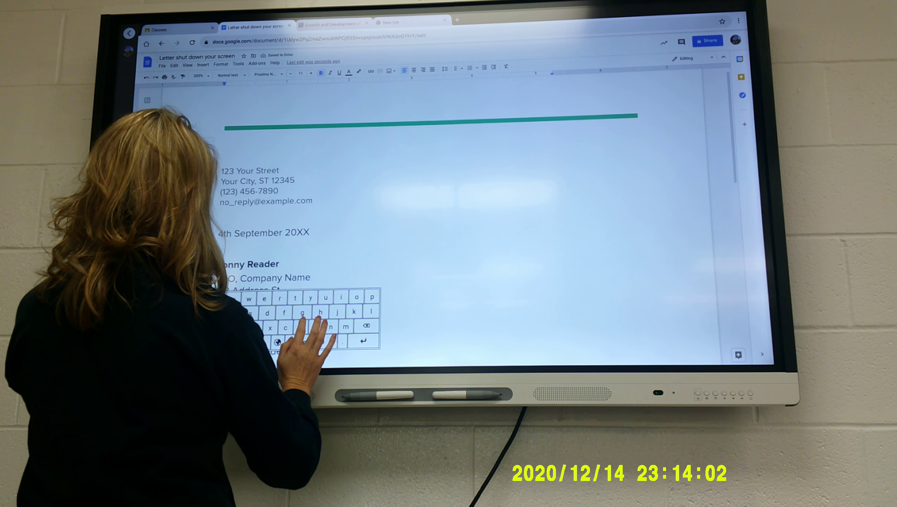
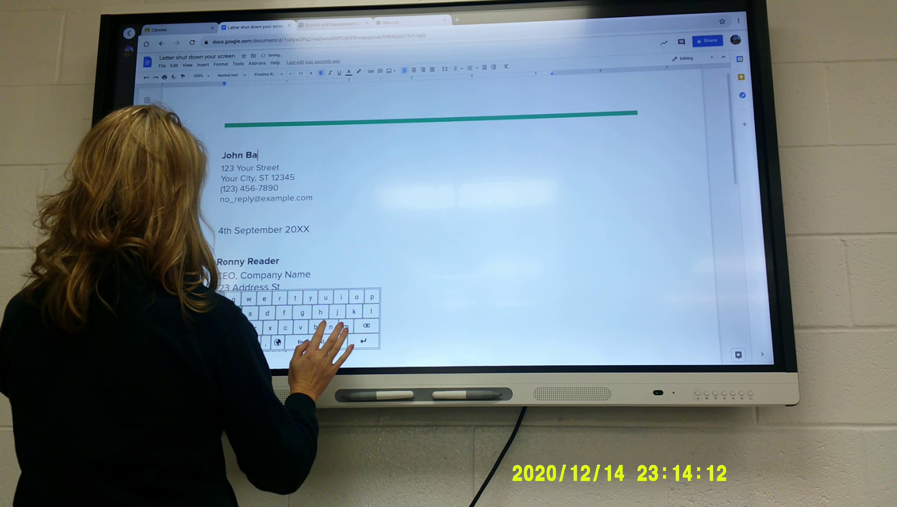
type("co")
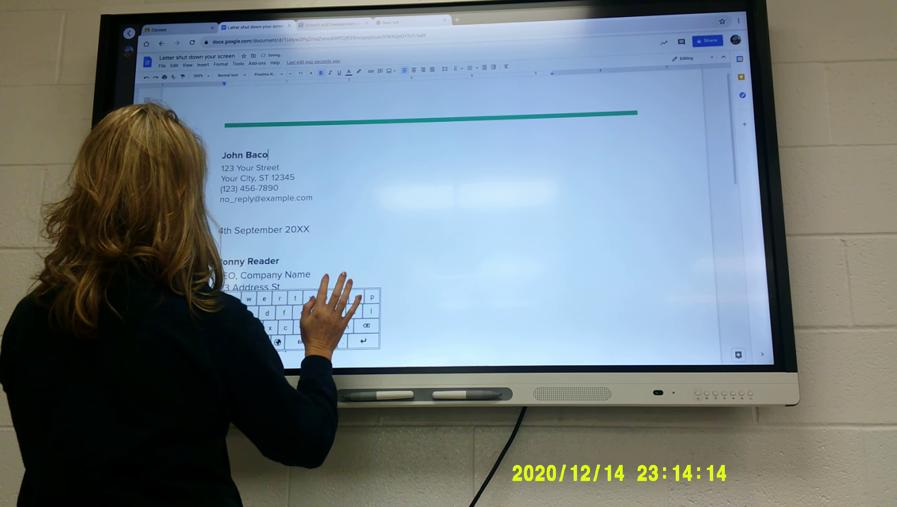
type("n")
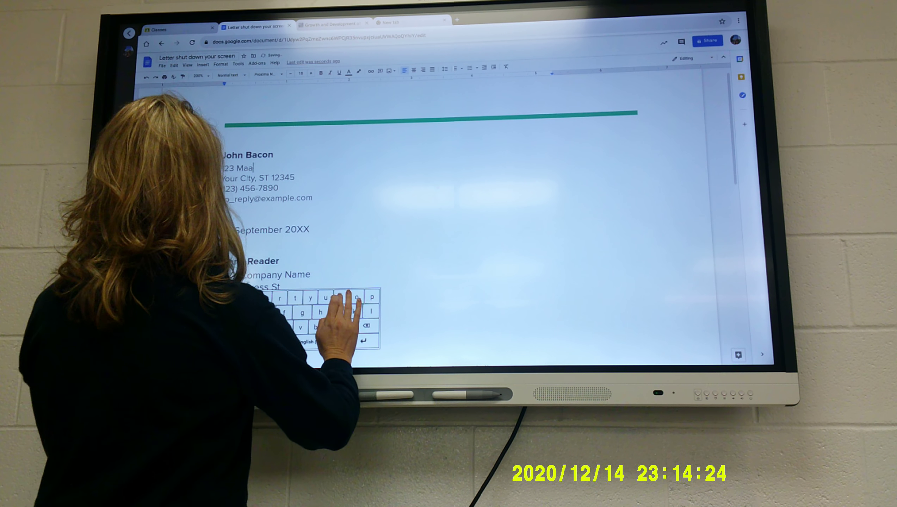
- Replace 'Your Street' so the sender line reads '123 Main Street'
key("backspace")
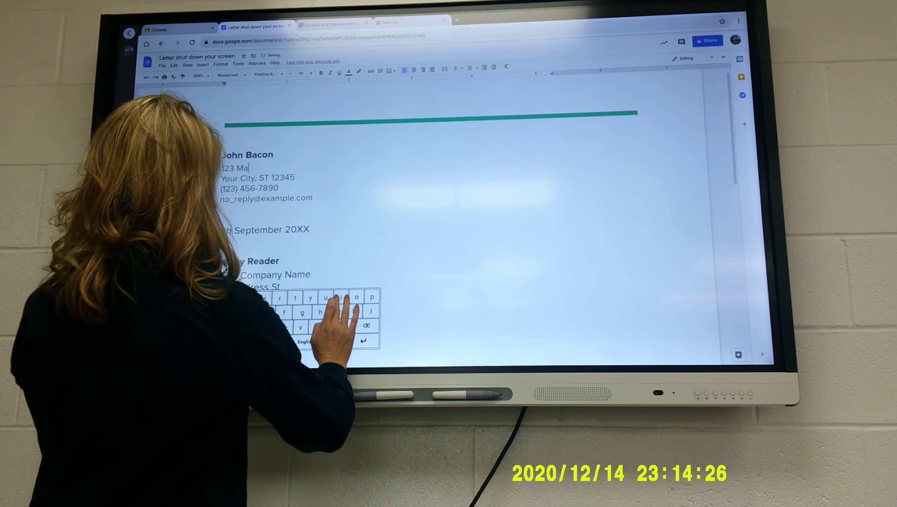
type("in Sr")
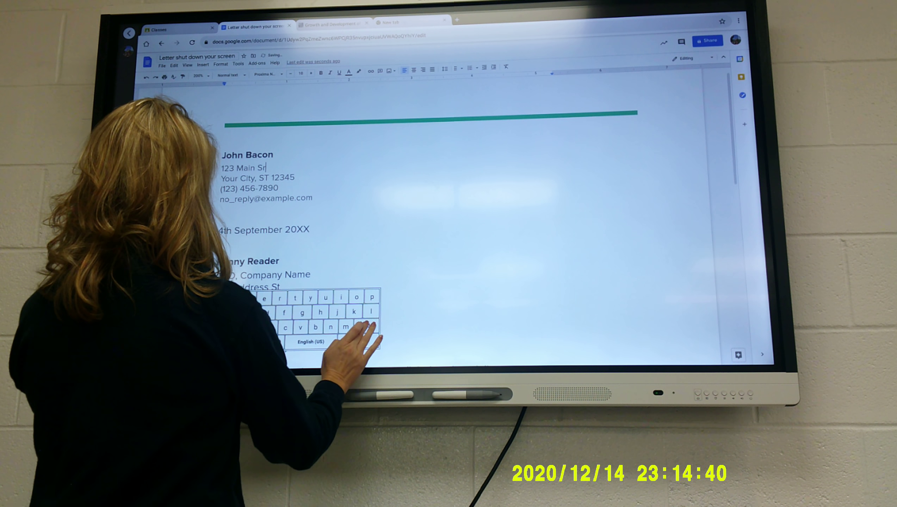
type("tee")
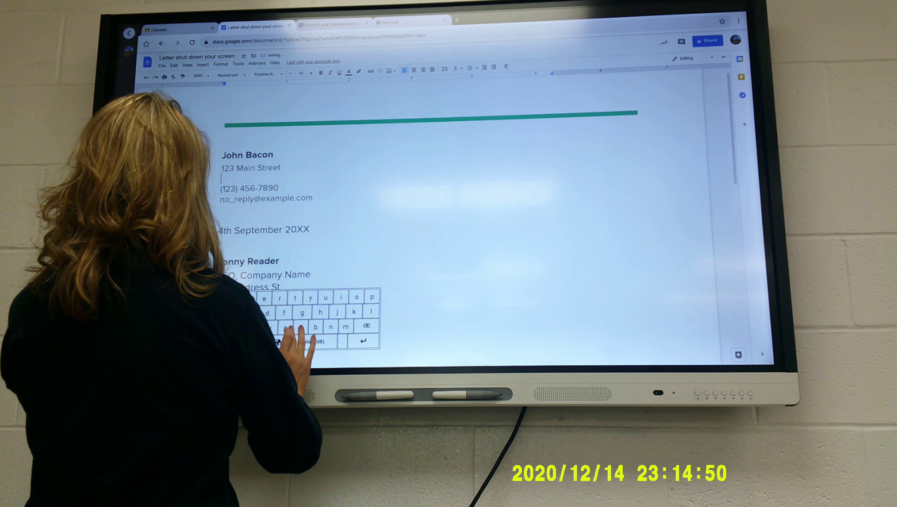
- Enter 'Galatia, IL 62935' on the city line and begin the new email line with '2'
type("Galatia, IL")
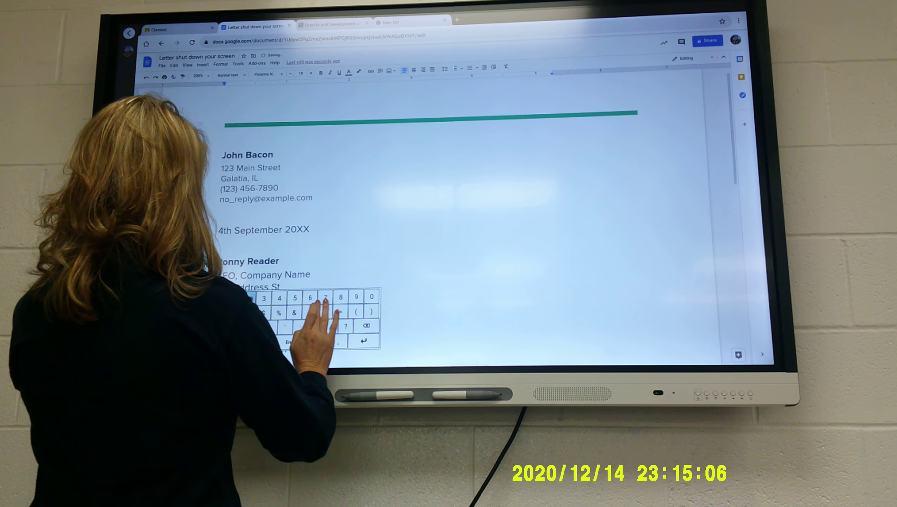
type("62935")
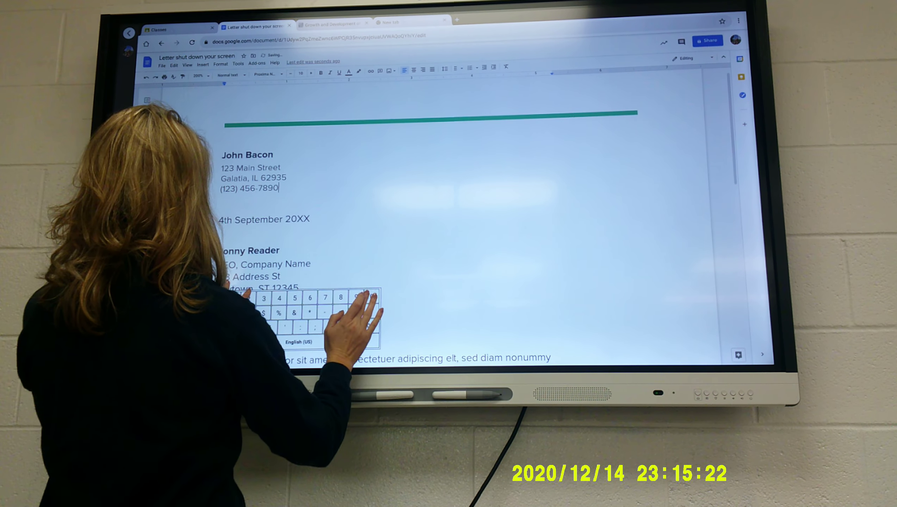
type("2")
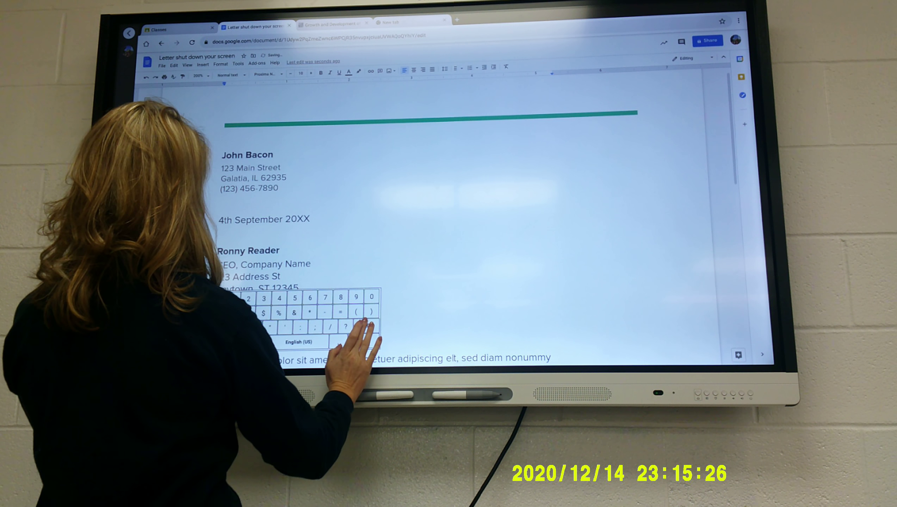
left_click(370, 340)
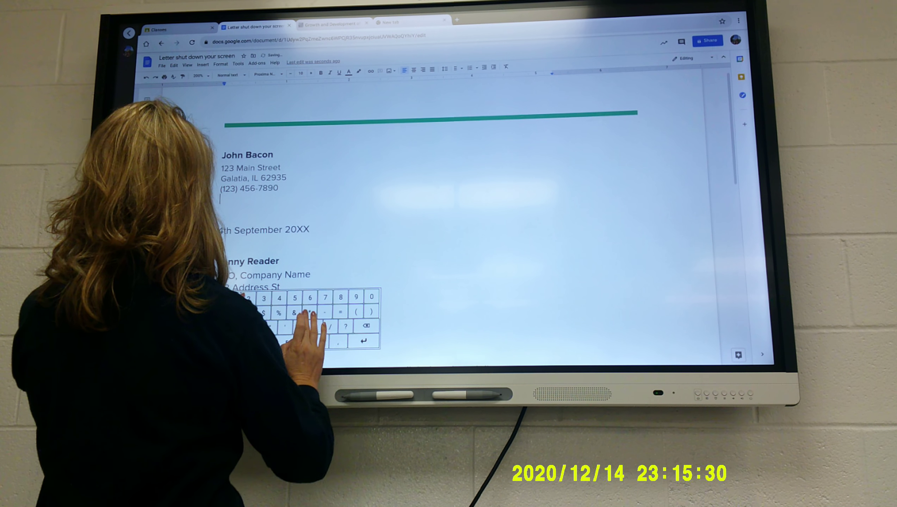
type("2020")
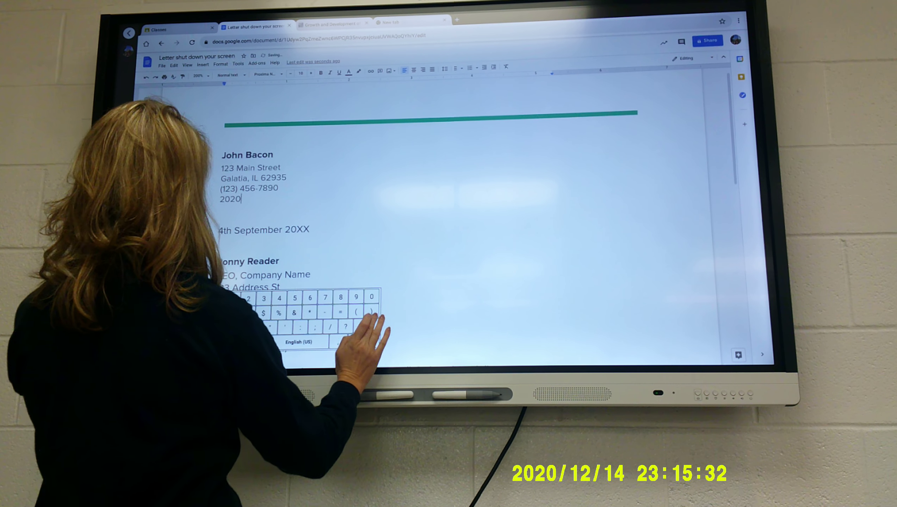
key("Backspace")
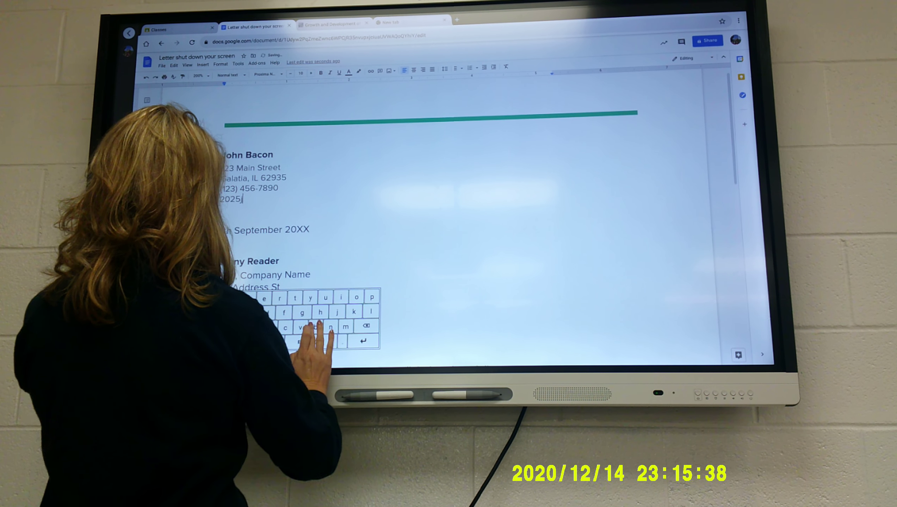
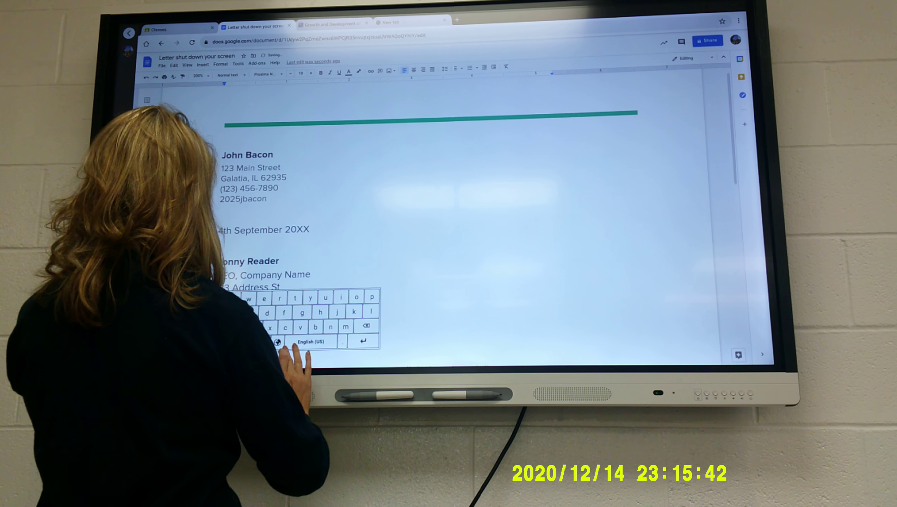
left_click(278, 341)
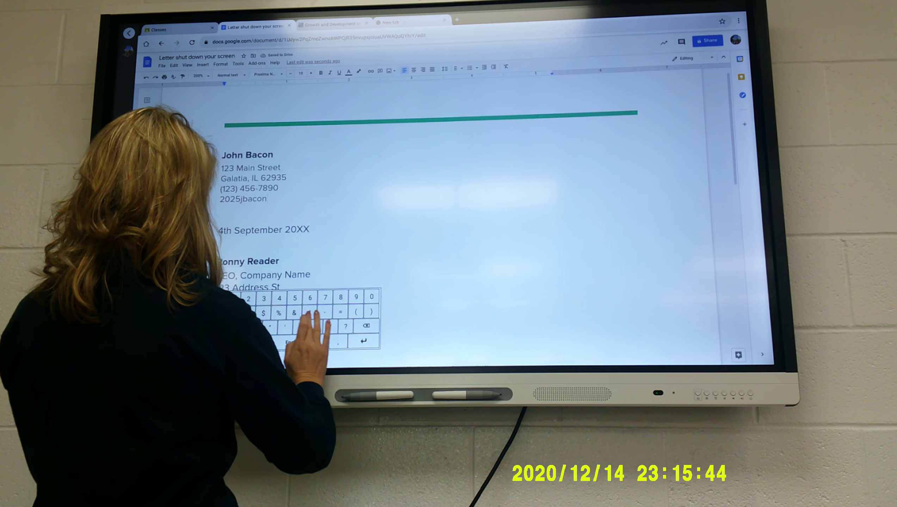
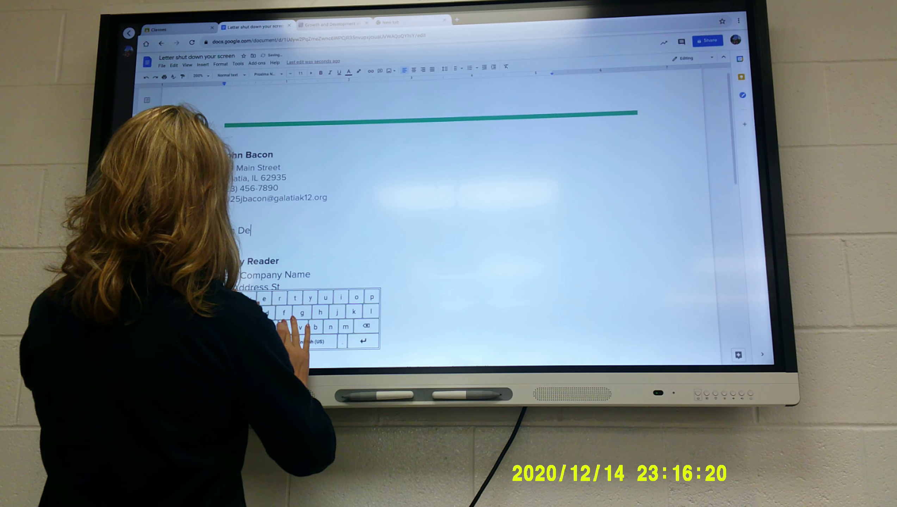
- Finish the date line so it reads '15th December 2020'
type("cem")
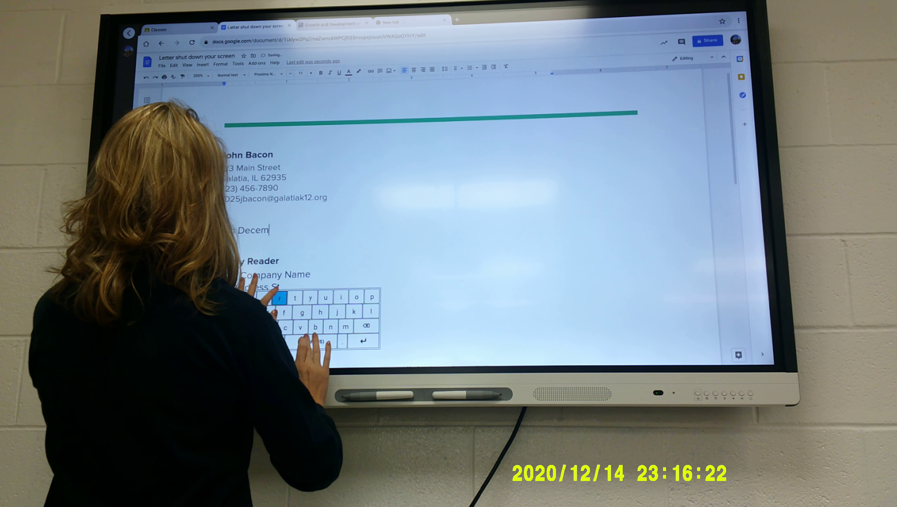
type("ber")
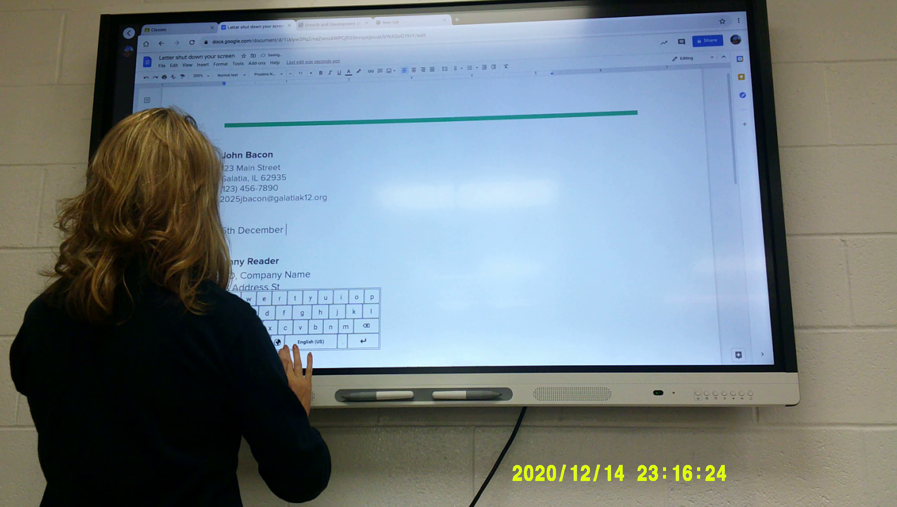
type("2020")
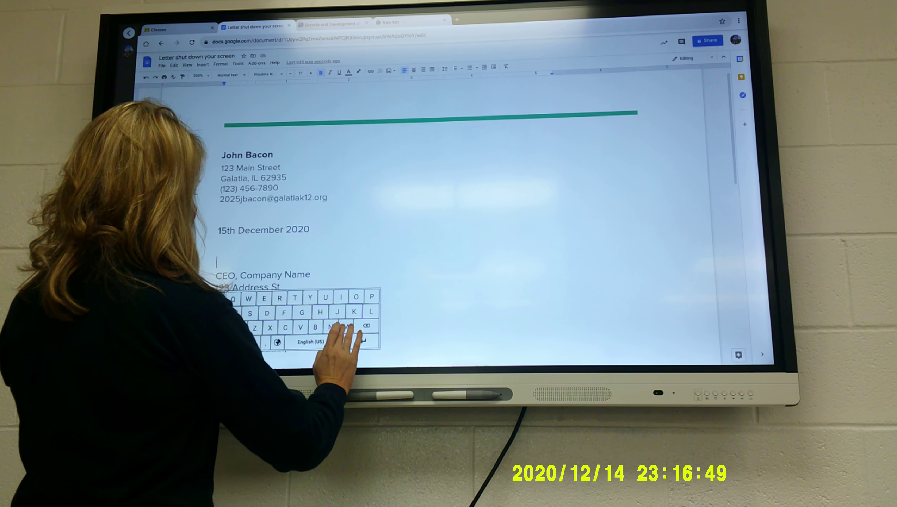
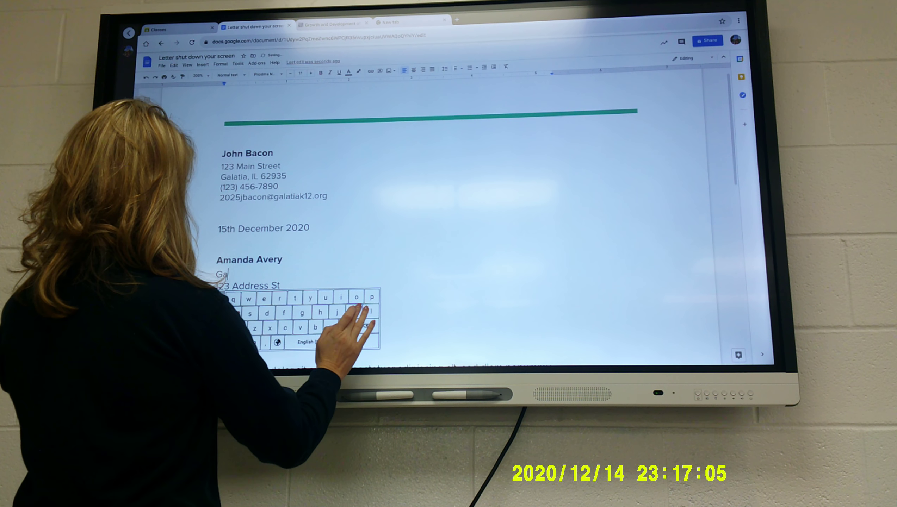
- Replace the company line with 'Galatia Jr Highschool', fixing the capital R in Jr
type("latia I")
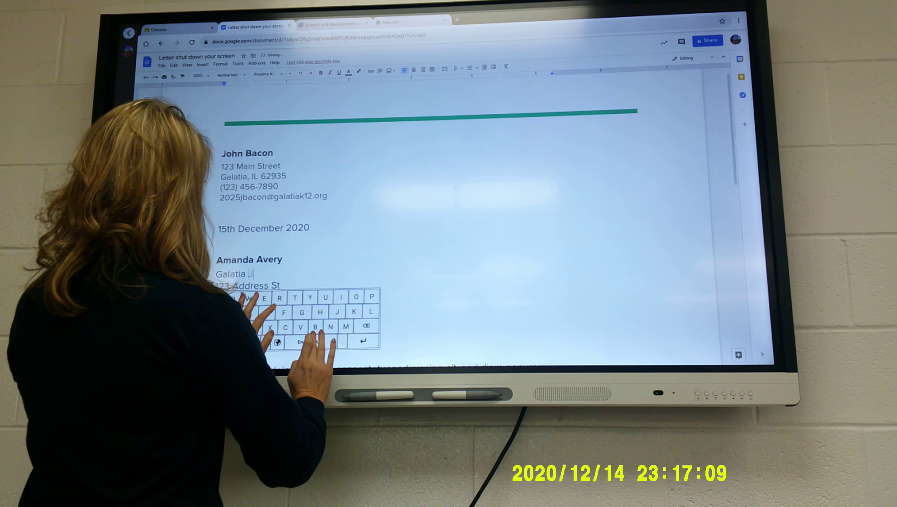
type("JR")
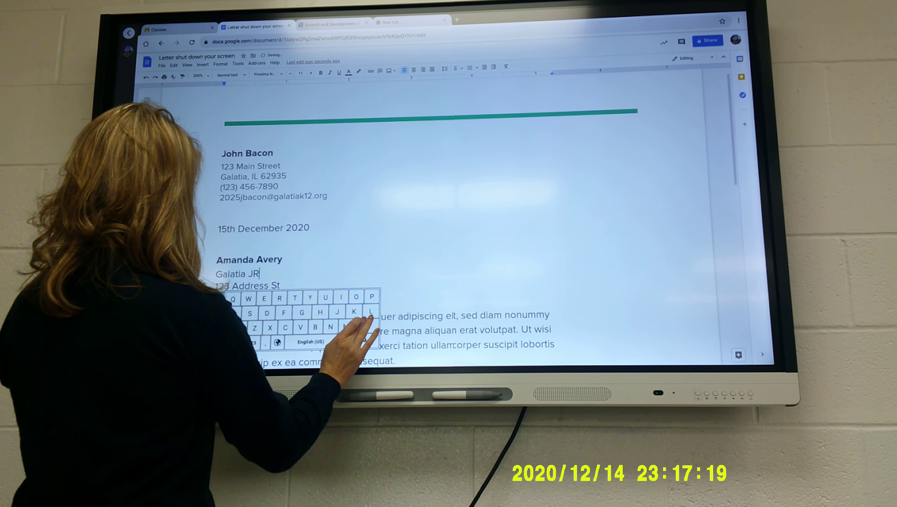
key("backspace")
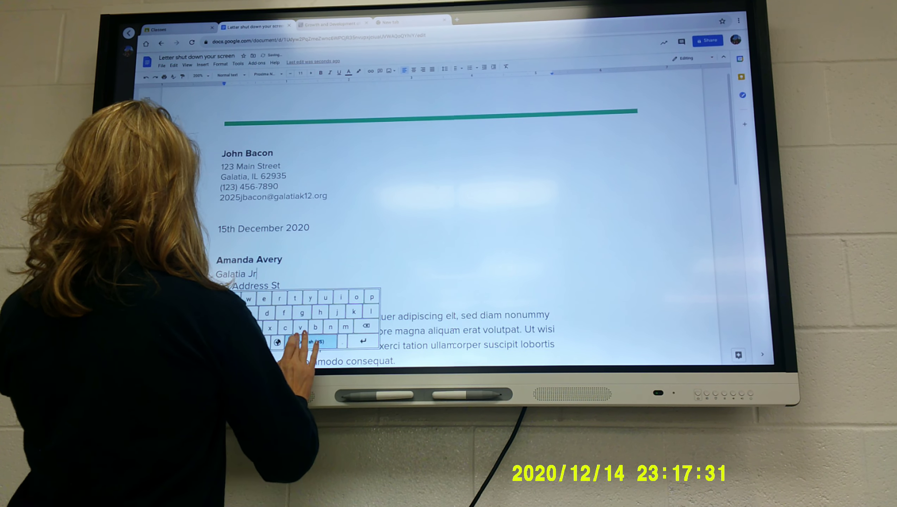
type("Hi")
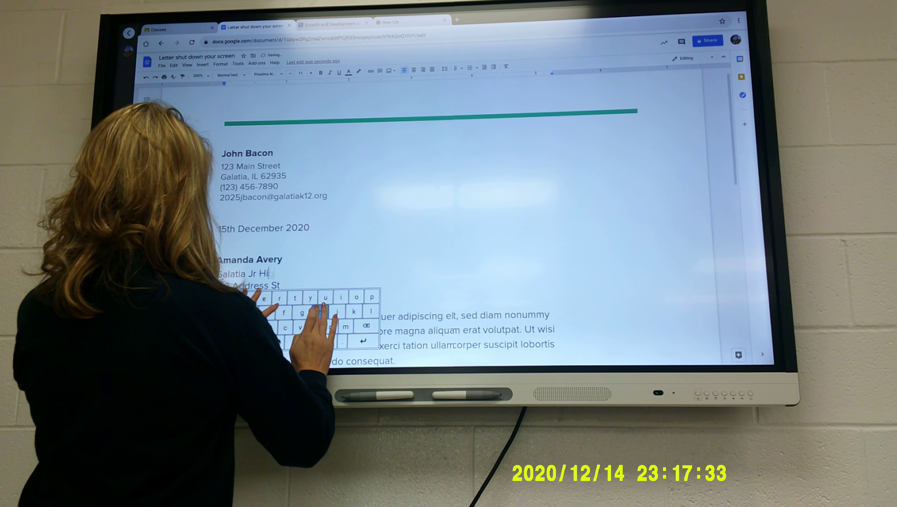
type("ghsc")
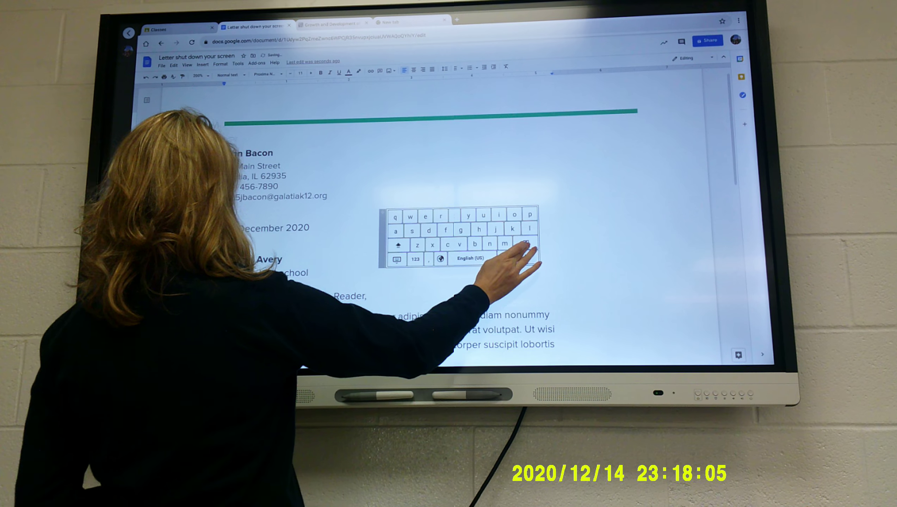
left_click(414, 259)
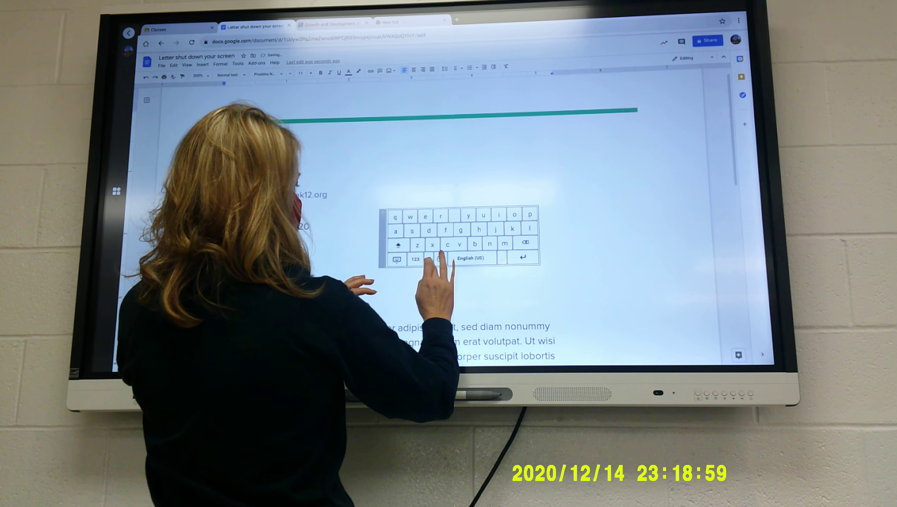
- Set the recipient city line to 'Galatia, IL 62935' and the greeting to 'Dear Ms.Avery,'
left_click(467, 258)
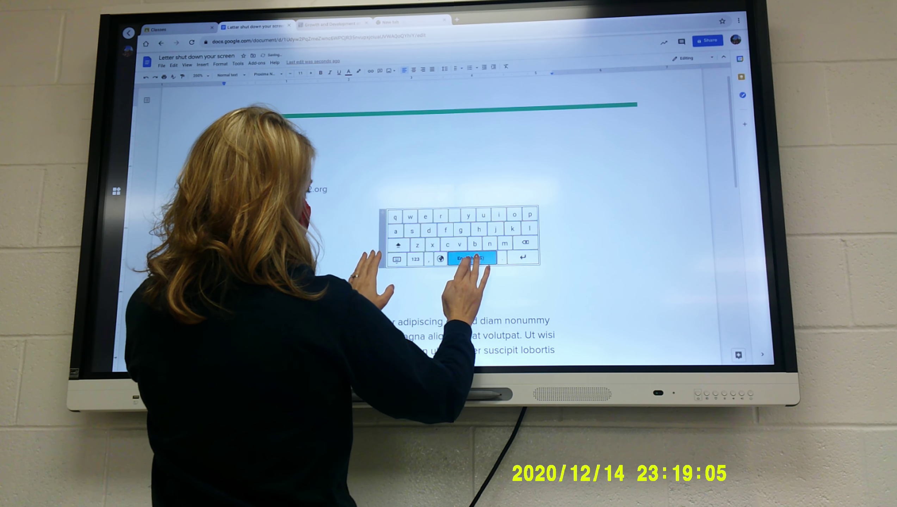
left_click(415, 260)
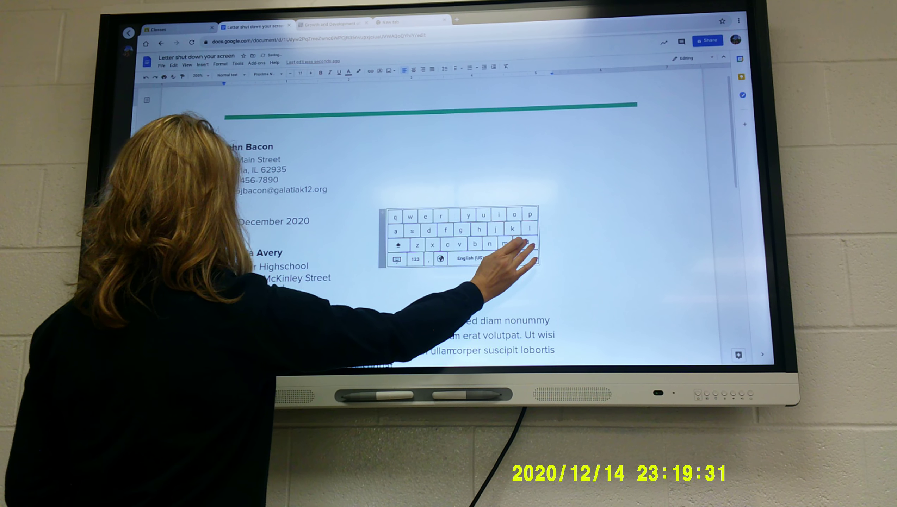
left_click(415, 259)
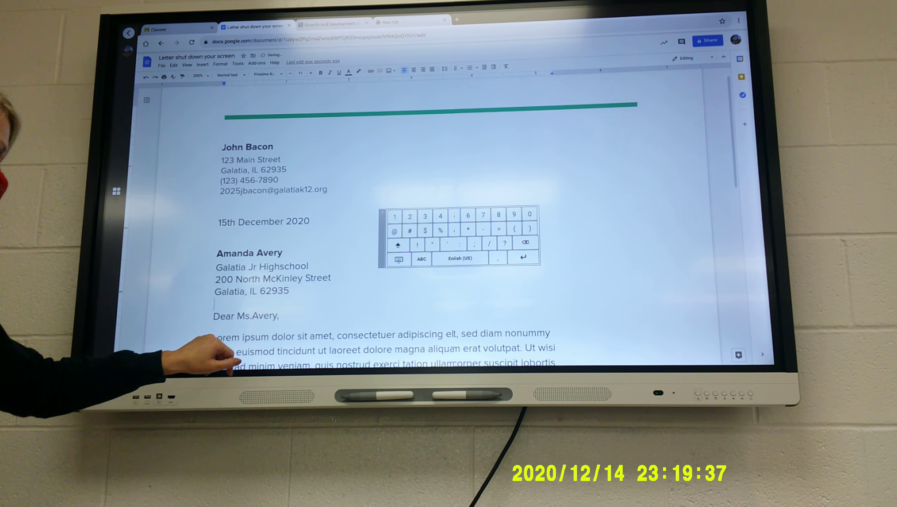
scroll("down", 3)
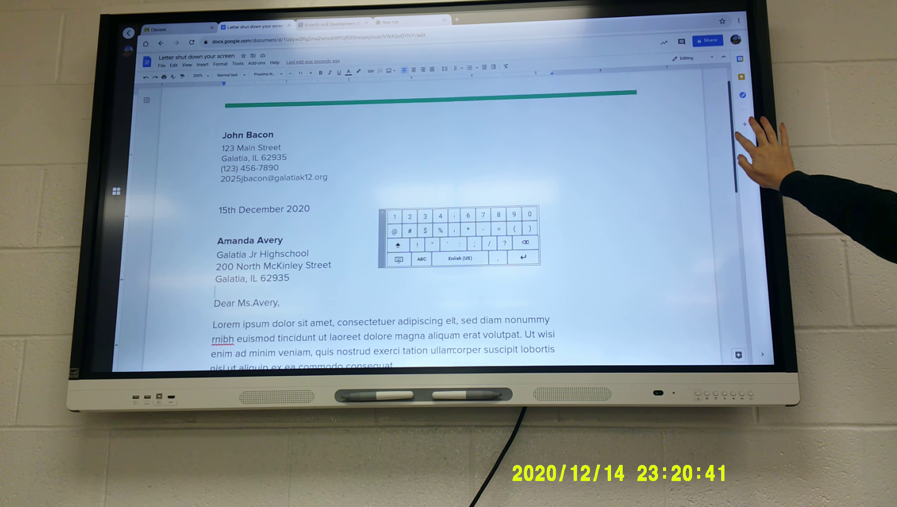
scroll("down", 3)
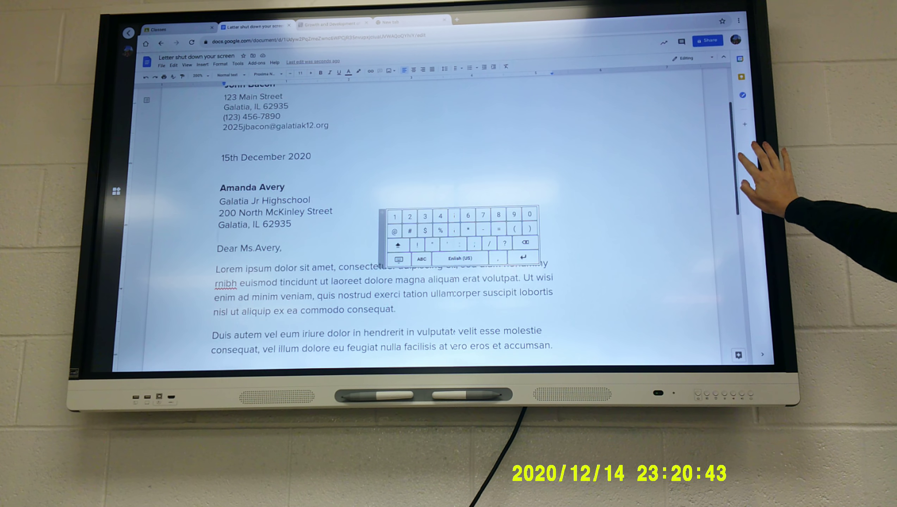
scroll("down", 3)
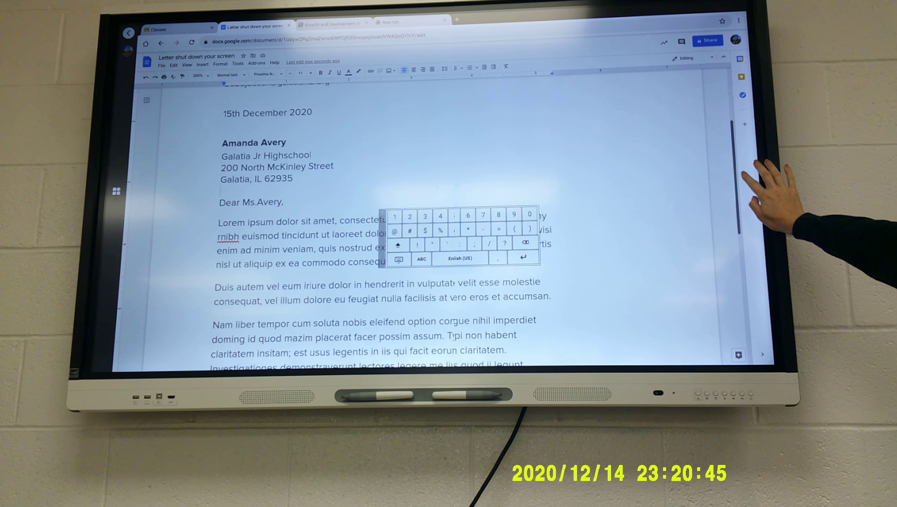